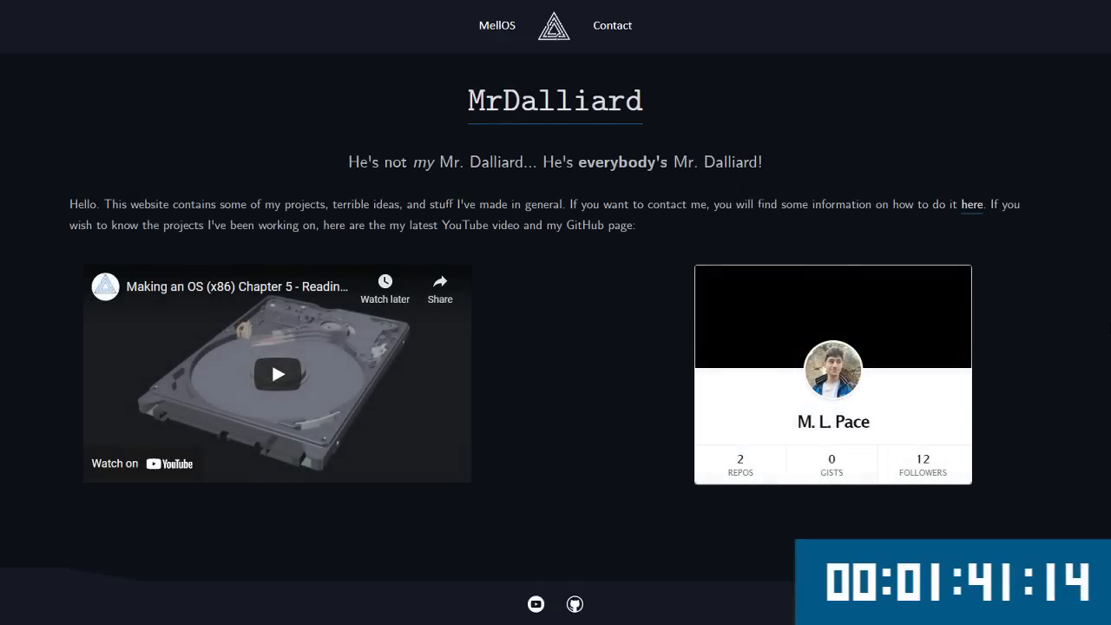
# Navigate from the homepage through the MellOS page to the AquilaOS site and browse it.
pyautogui.click(497, 26)
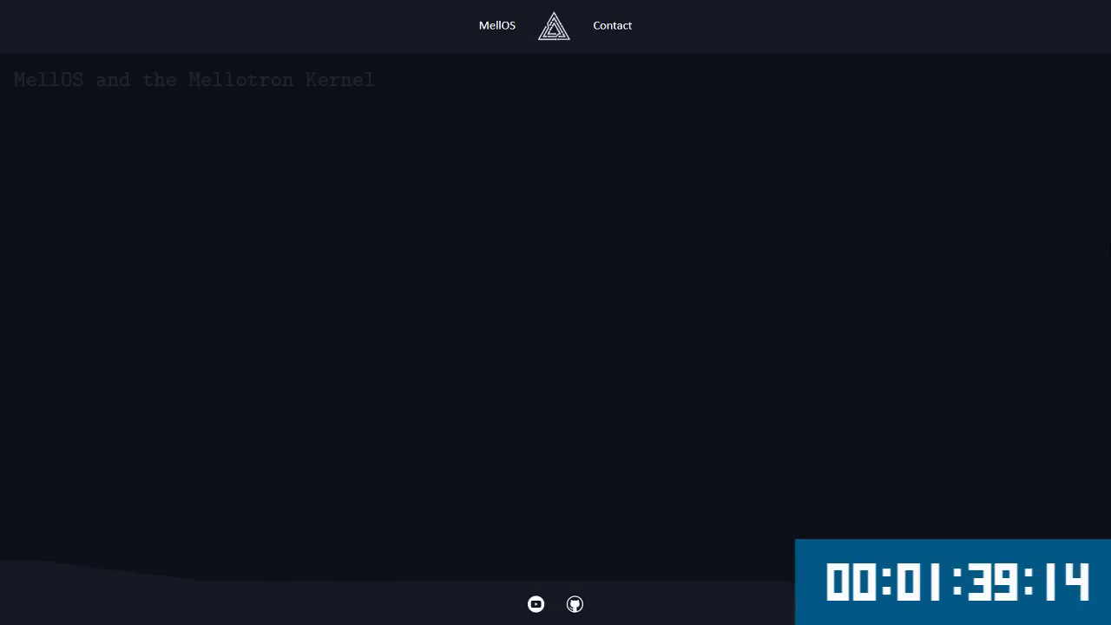
pyautogui.click(496, 25)
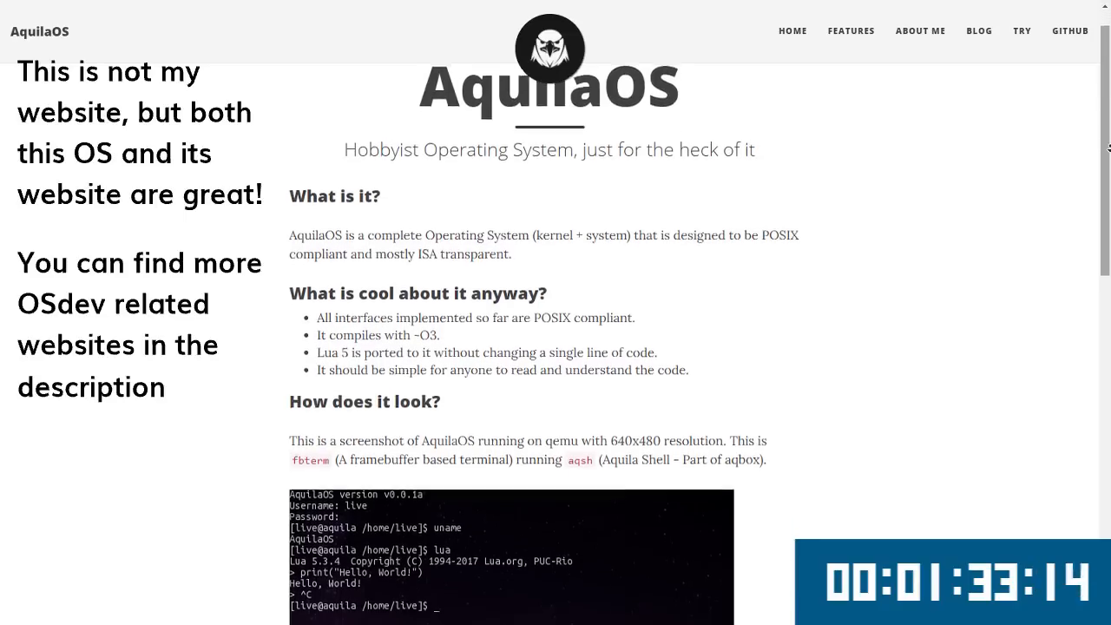
pyautogui.scroll(-3)
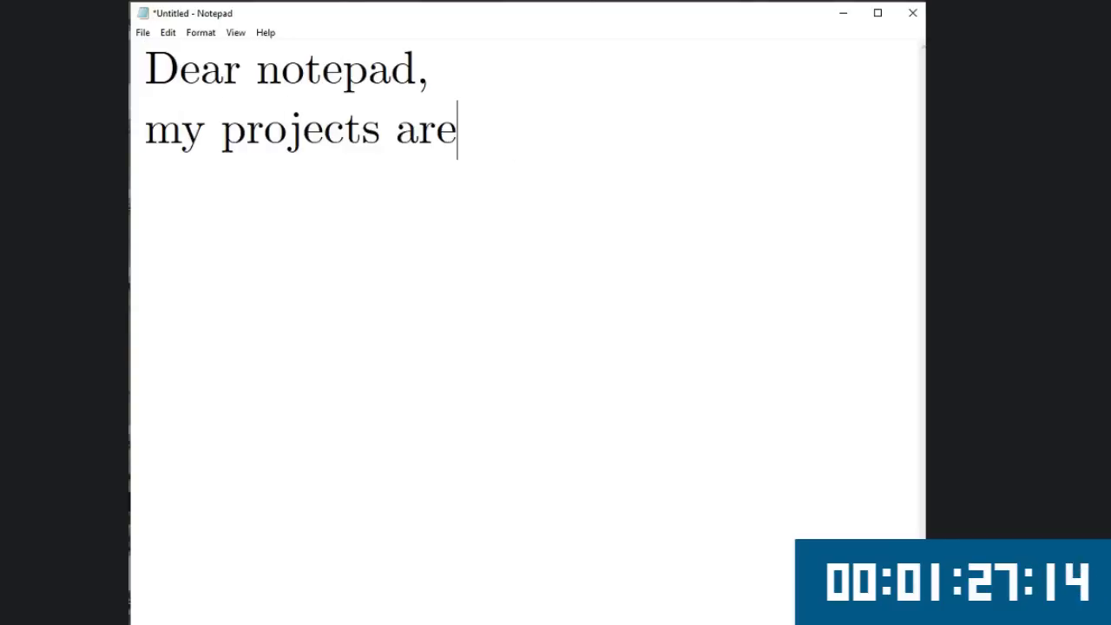
# Continue the note: projects are "useless and I don't like the feeling of people counting on me".
pyautogui.write("useless and I don't like the feeling of people counting on me and I don't feel like I am en")
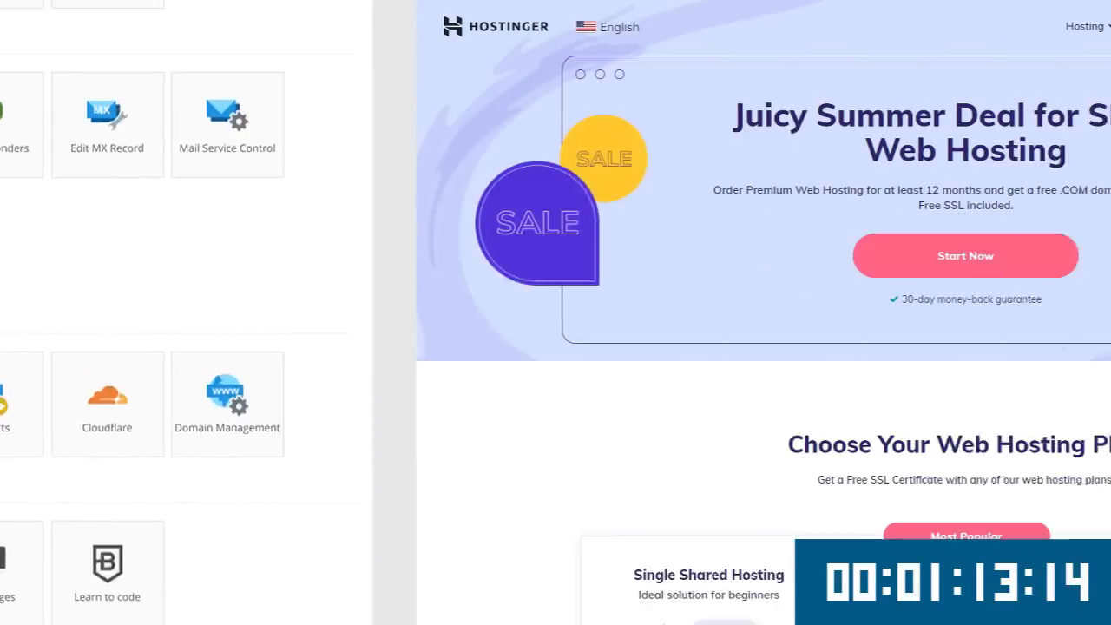
# Choose the Premium Shared Hosting plan and apply a discount code at checkout.
pyautogui.scroll(-3)
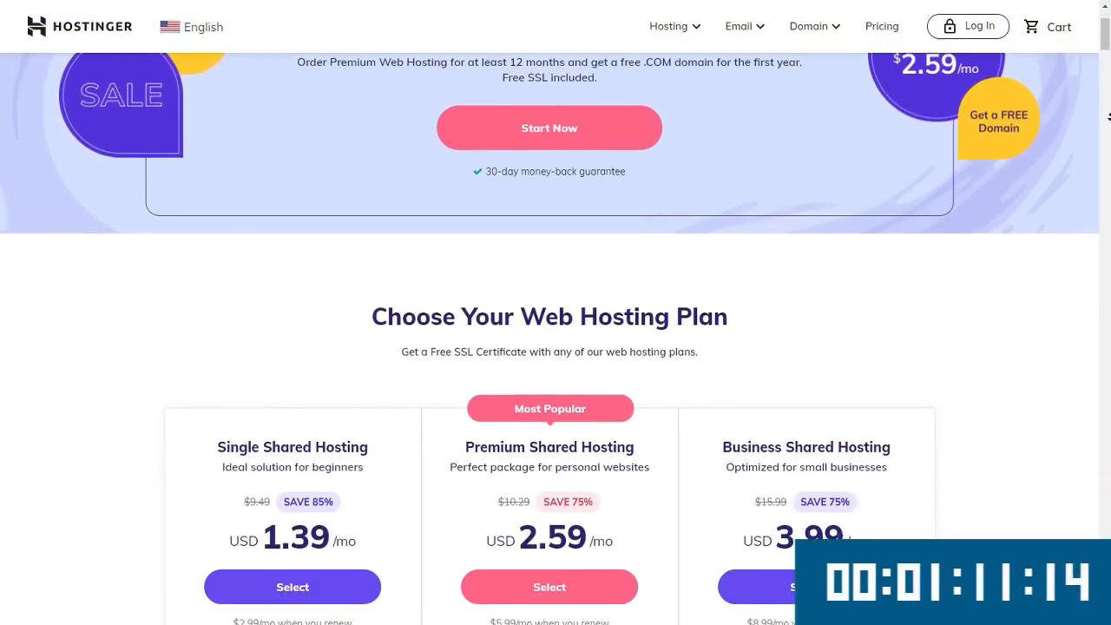
pyautogui.click(550, 587)
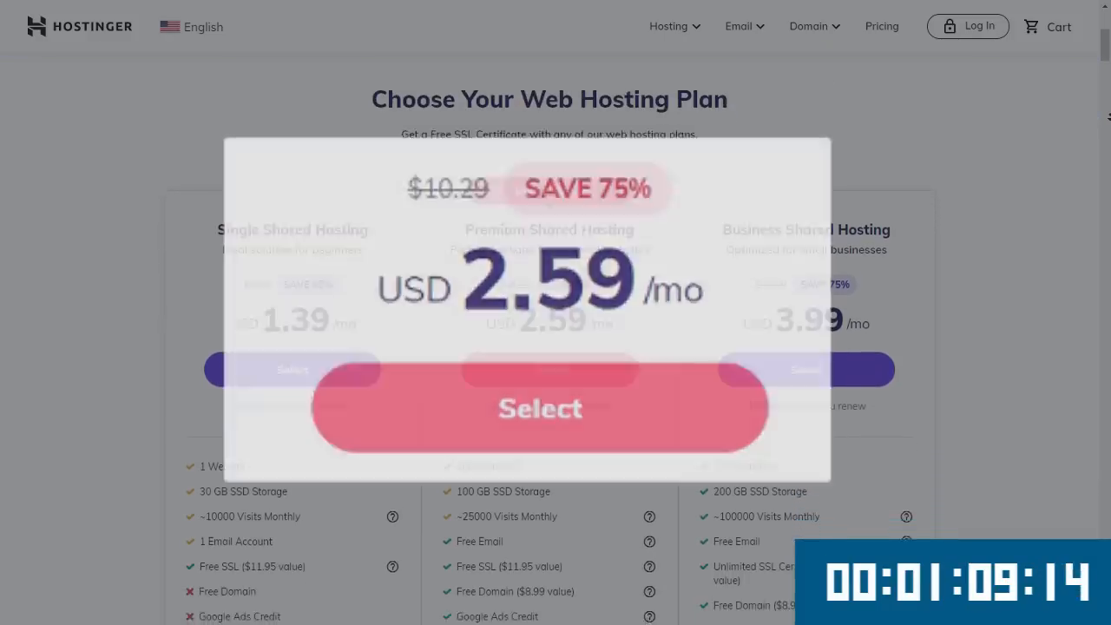
pyautogui.click(546, 17)
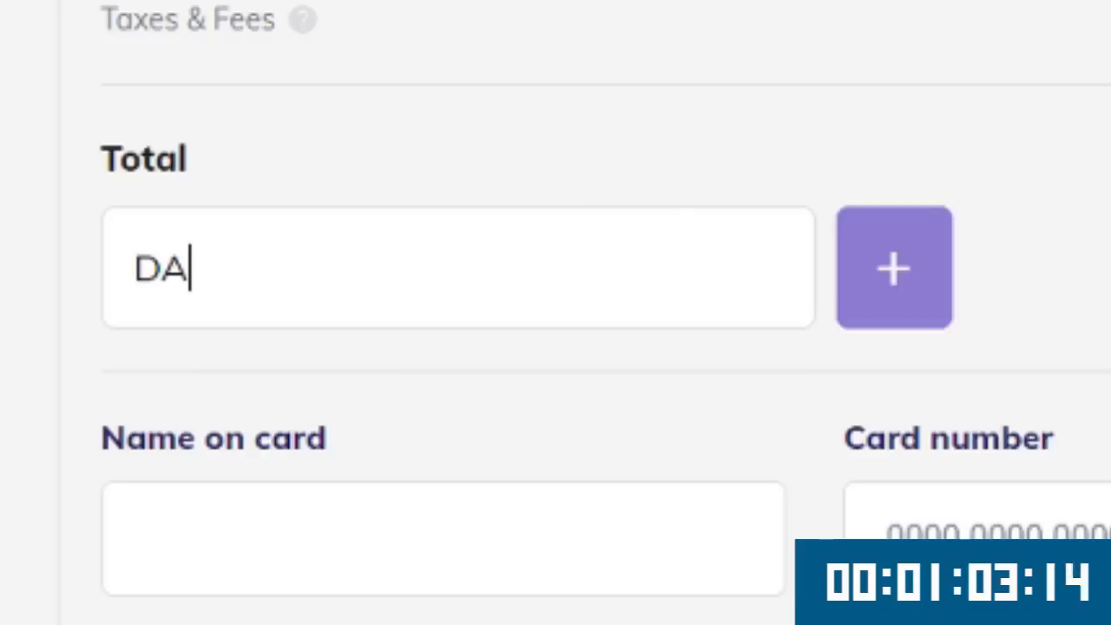
pyautogui.click(893, 266)
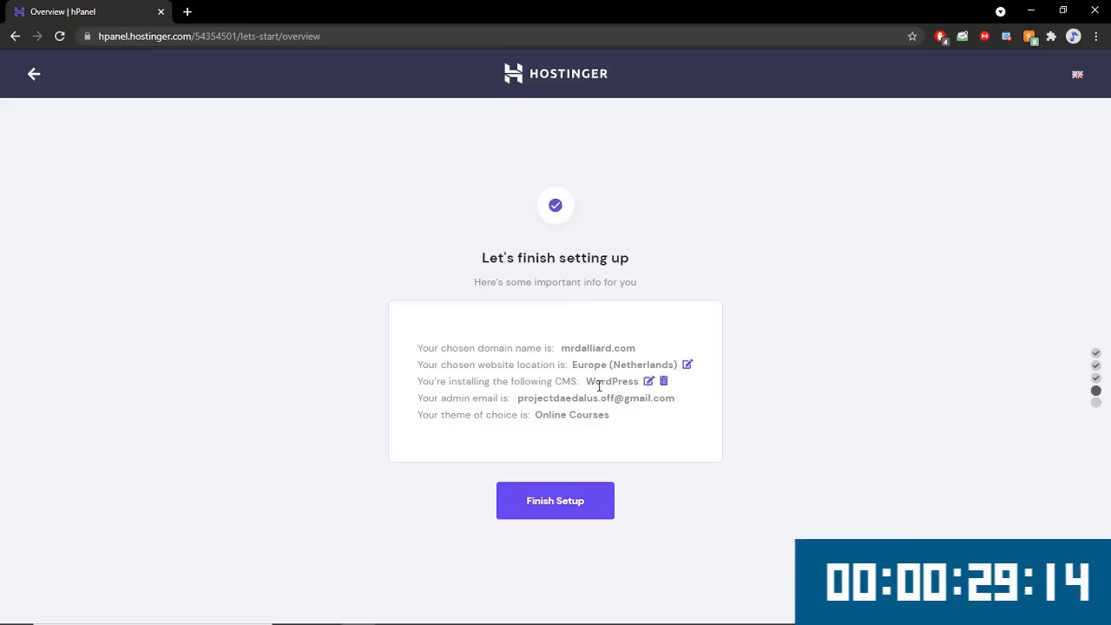
# Finish the website setup and manage the mrdalliard.com hosting account.
pyautogui.click(555, 500)
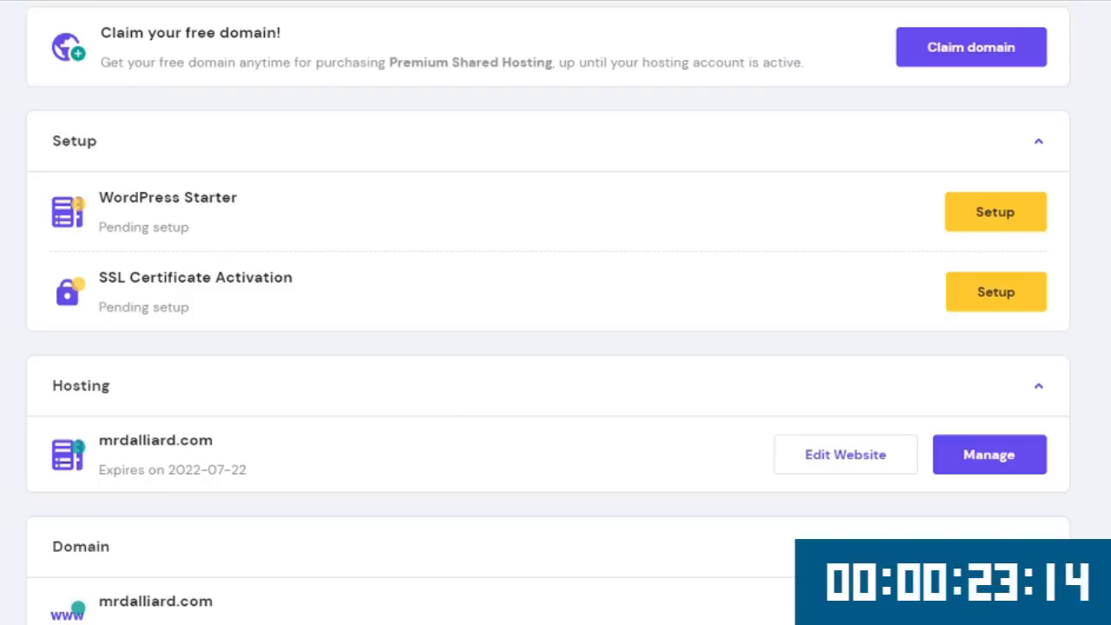
pyautogui.click(989, 454)
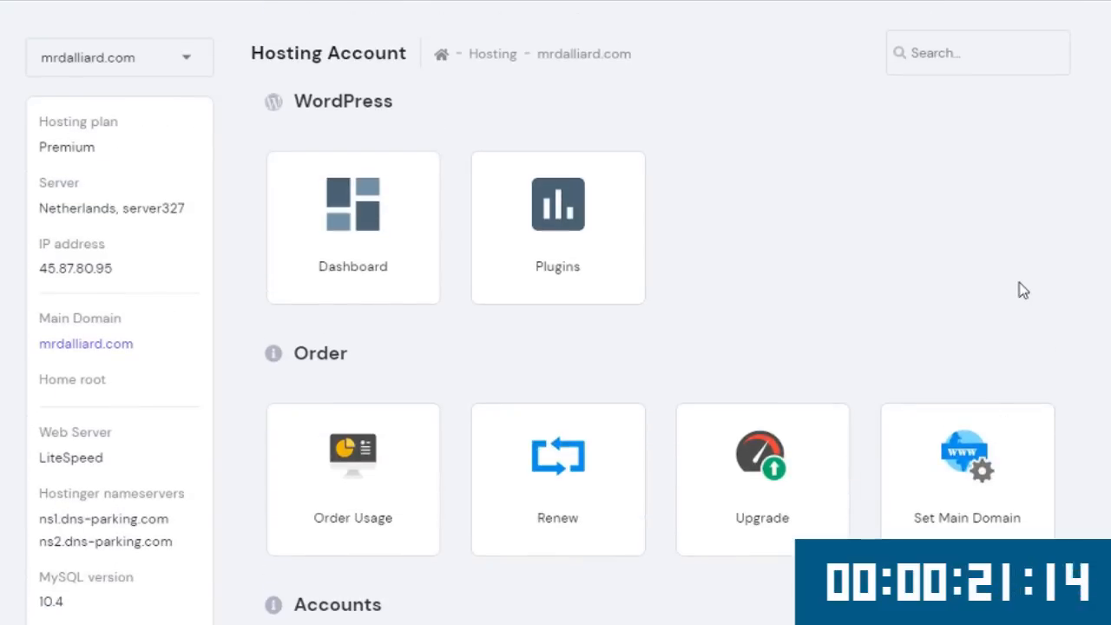
pyautogui.click(353, 228)
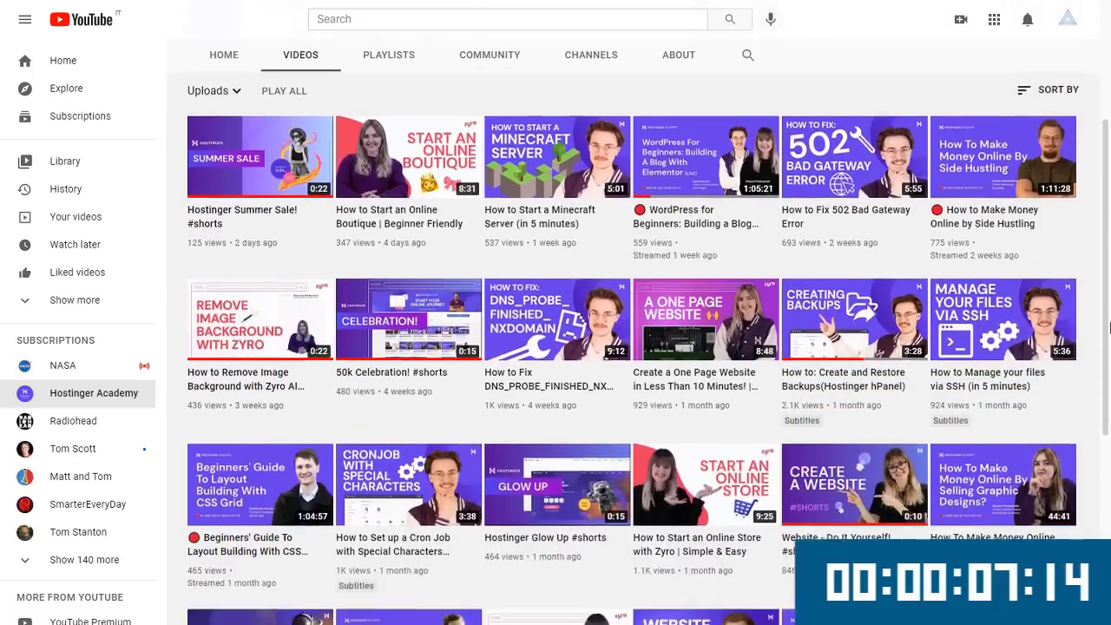
# Browse older Hostinger Academy uploads, reaching the domain-buying video.
pyautogui.scroll(-3)
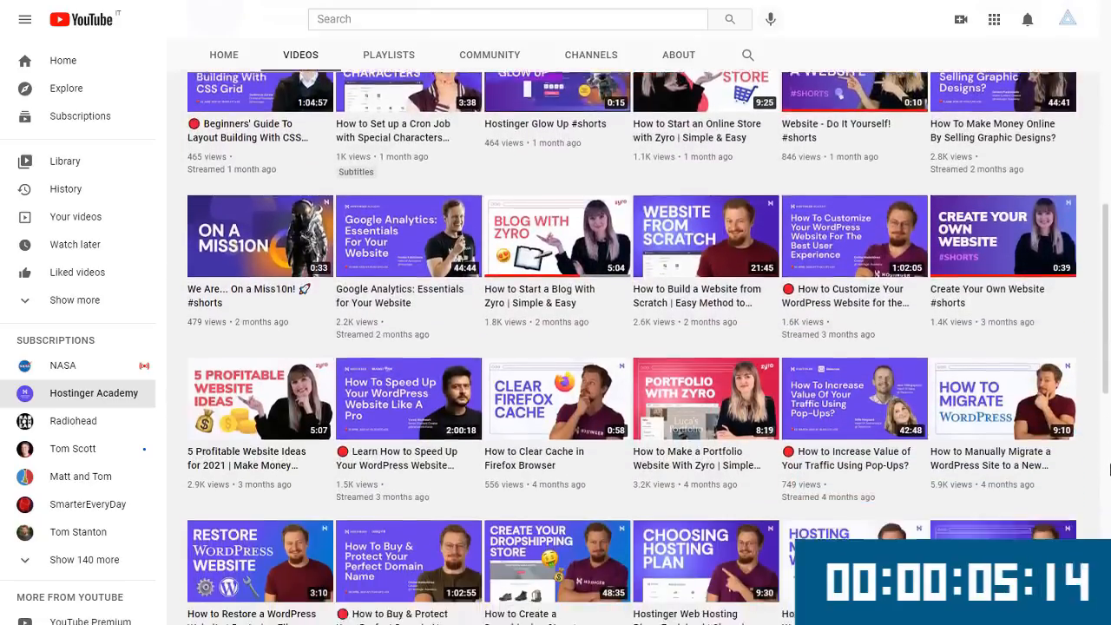
pyautogui.scroll(-3)
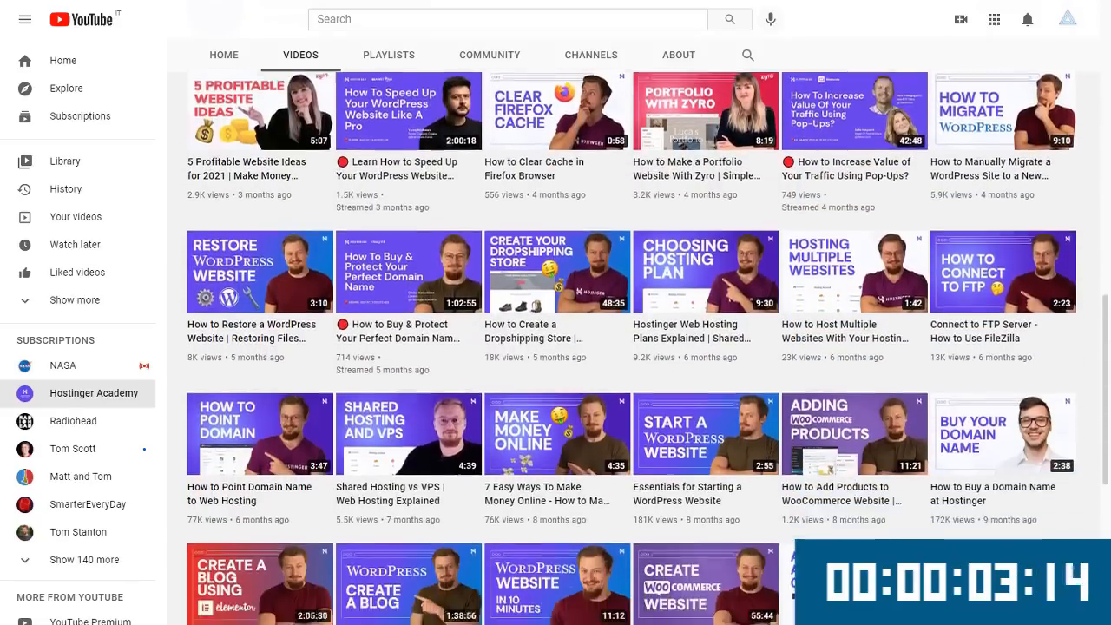
pyautogui.scroll(-3)
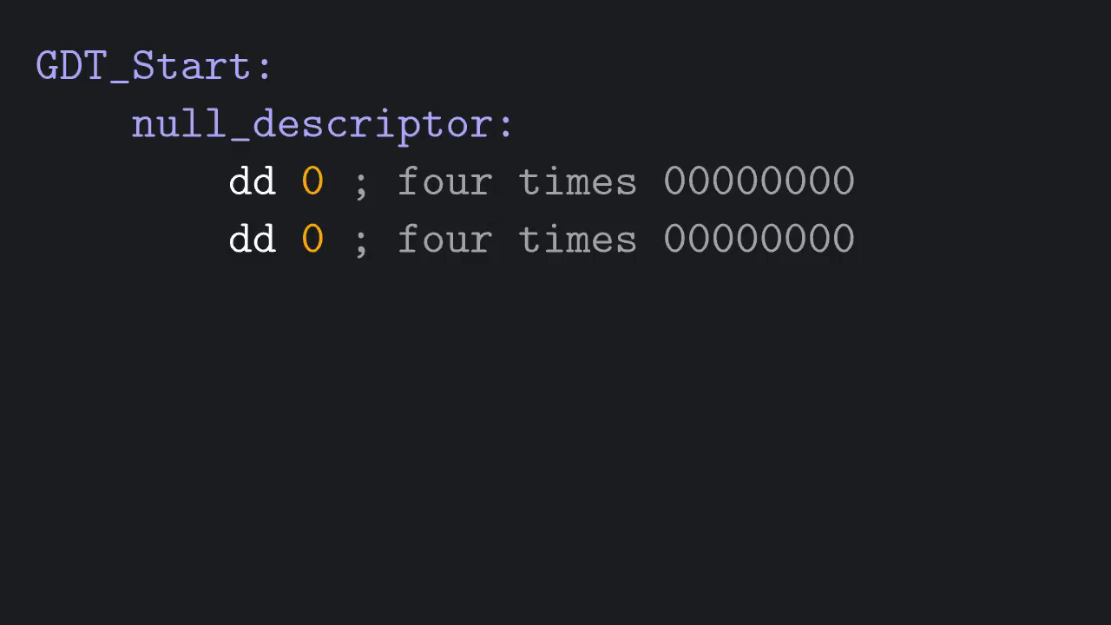
# Show the code_descriptor label and the GDT_Descriptor with its size word and GDT_Start address.
pyautogui.write('code_descriptor:')
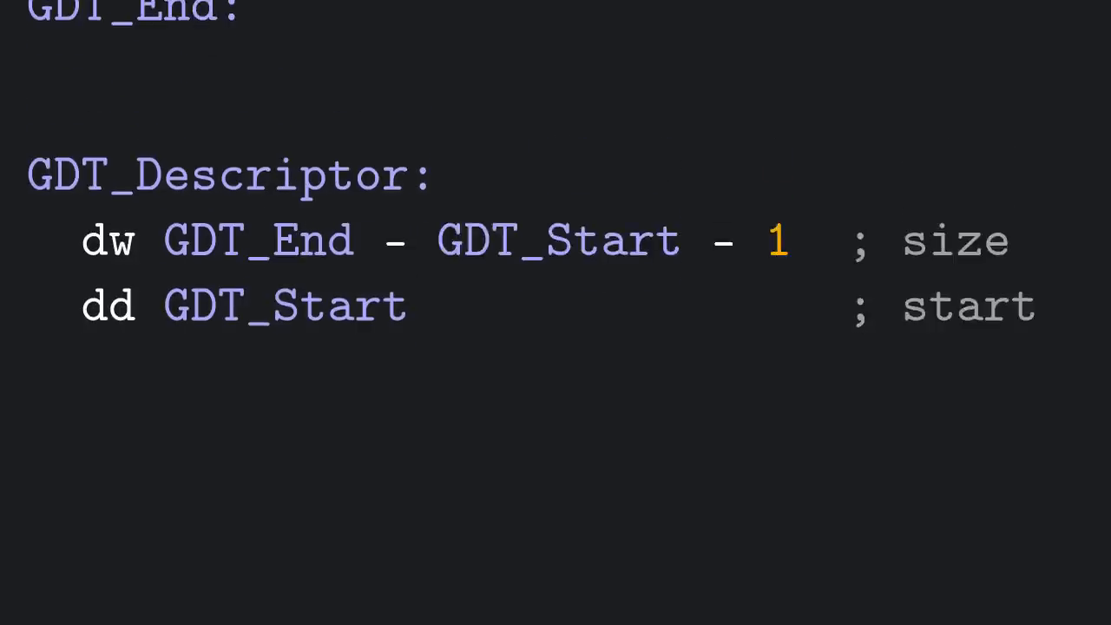
pyautogui.scroll(-3)
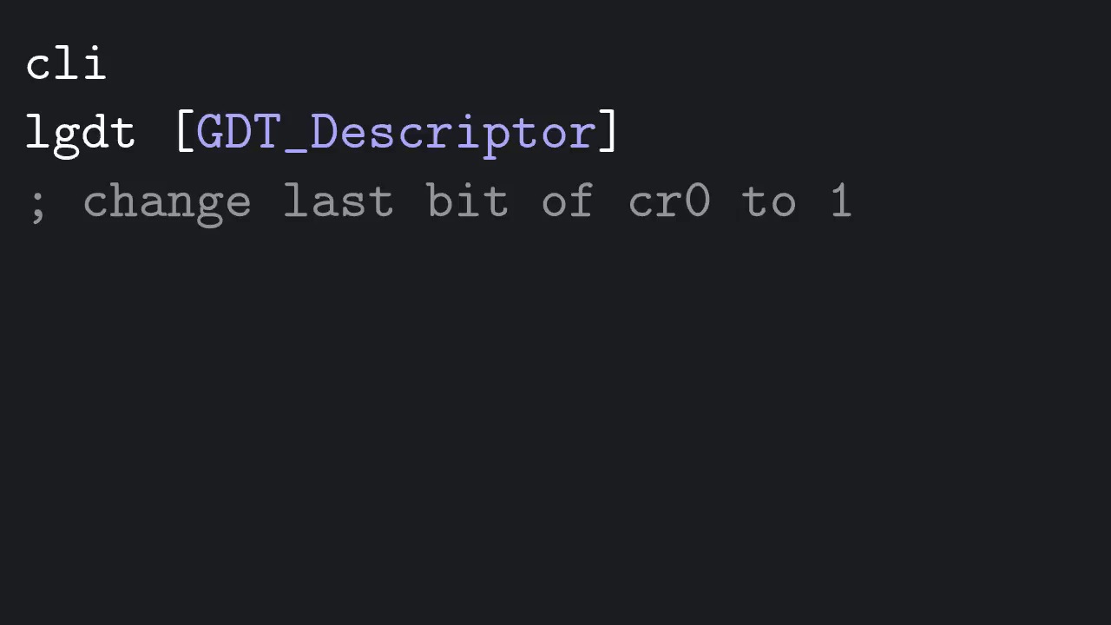
# Show cli, lgdt, and the mov eax, cr0 / or eax, 1 / mov cr0, eax sequence entering 32-bit mode.
pyautogui.write('mov eax, cr0')
pyautogui.write('or eax, 1')
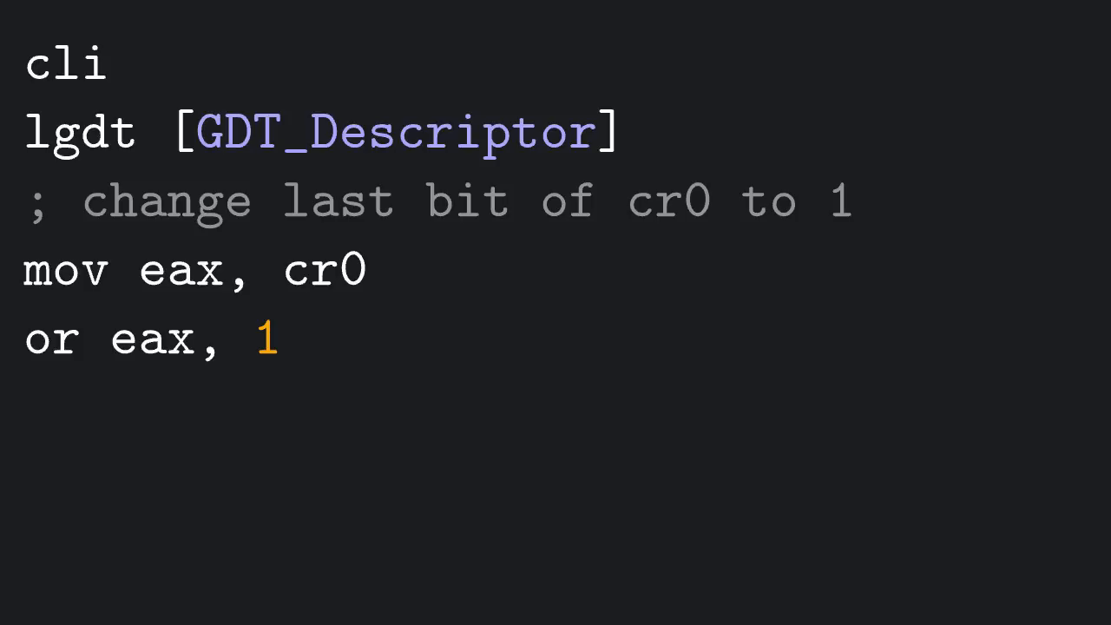
pyautogui.write('mov cr0, eax ; yay, 32 bit mode!!')
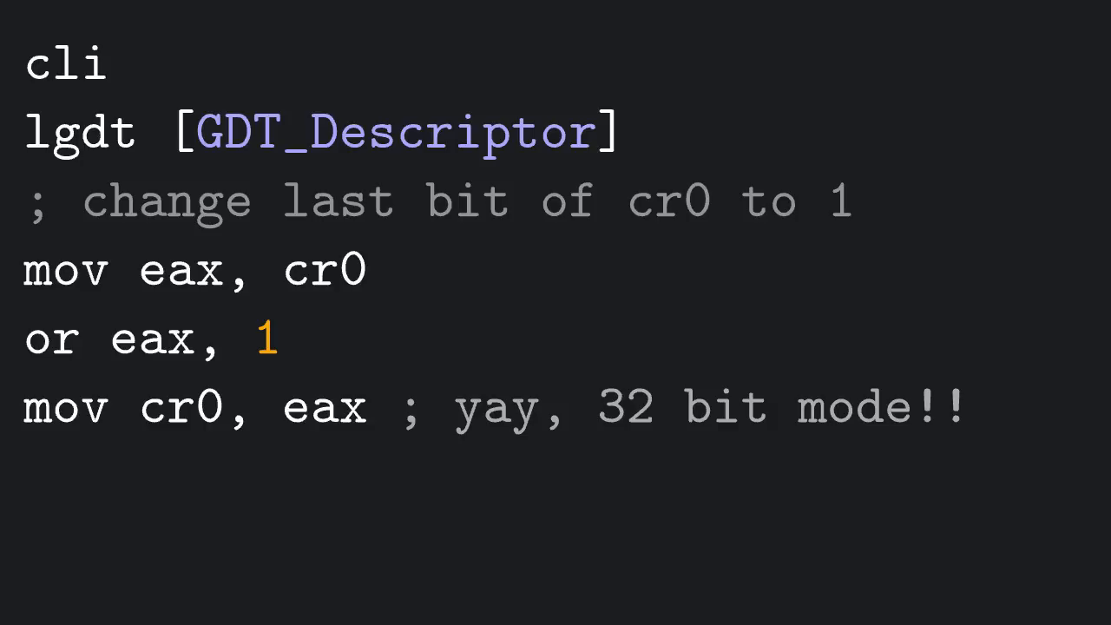
# Reveal the far jump to CODESEG:start_protected_mode and the [bits 32] label.
pyautogui.scroll(3)
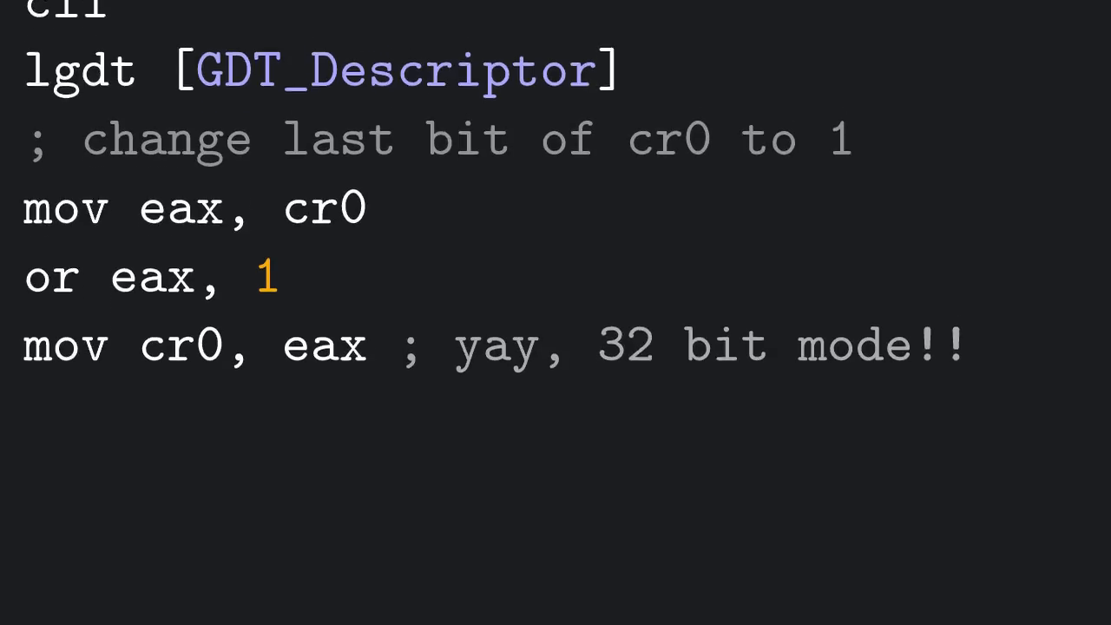
pyautogui.scroll(-3)
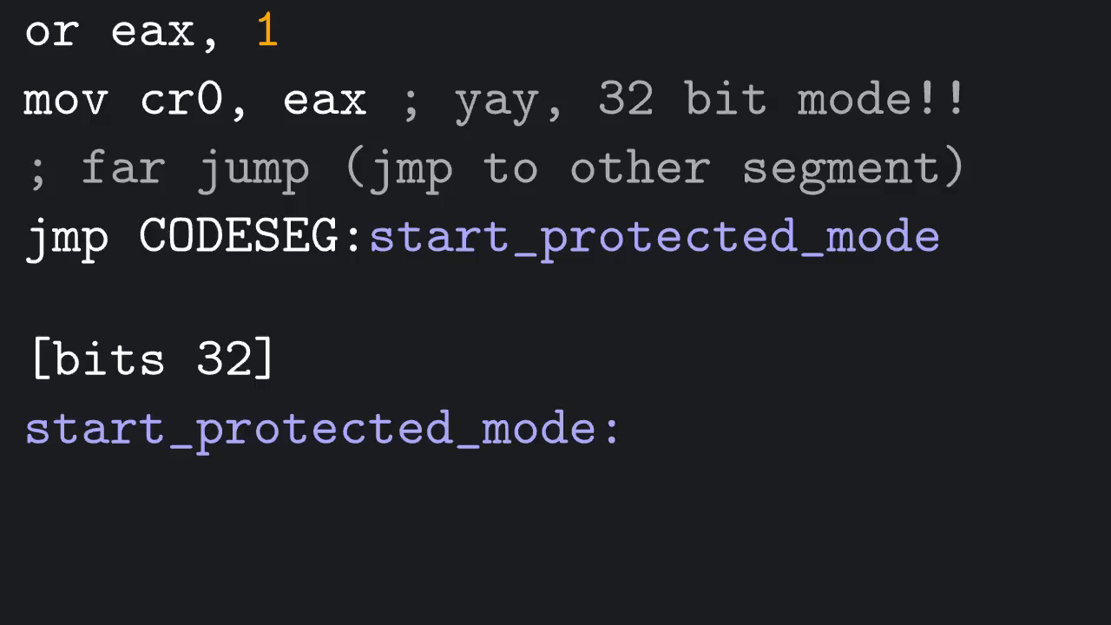
pyautogui.scroll(-3)
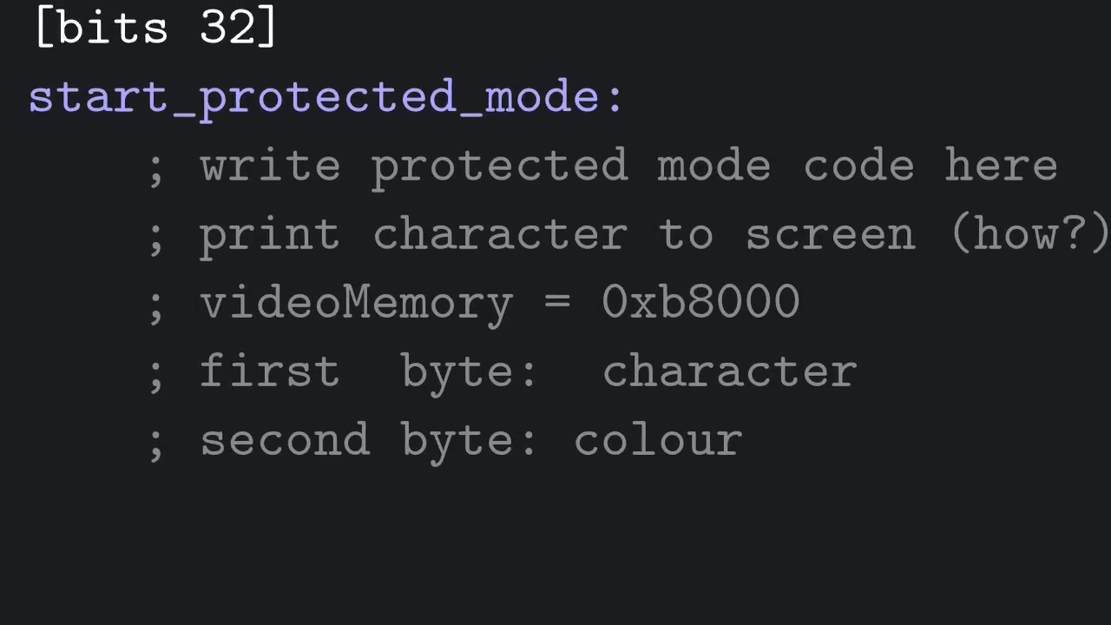
# Reveal the comments on printing via video memory 0xb8000 as character and colour bytes.
pyautogui.scroll(-3)
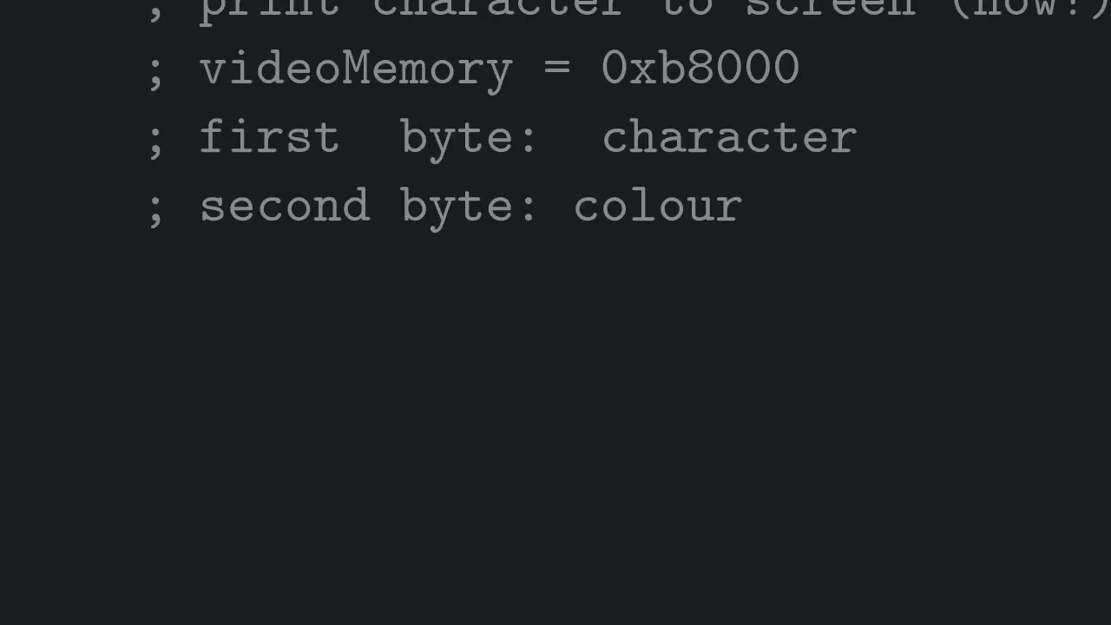